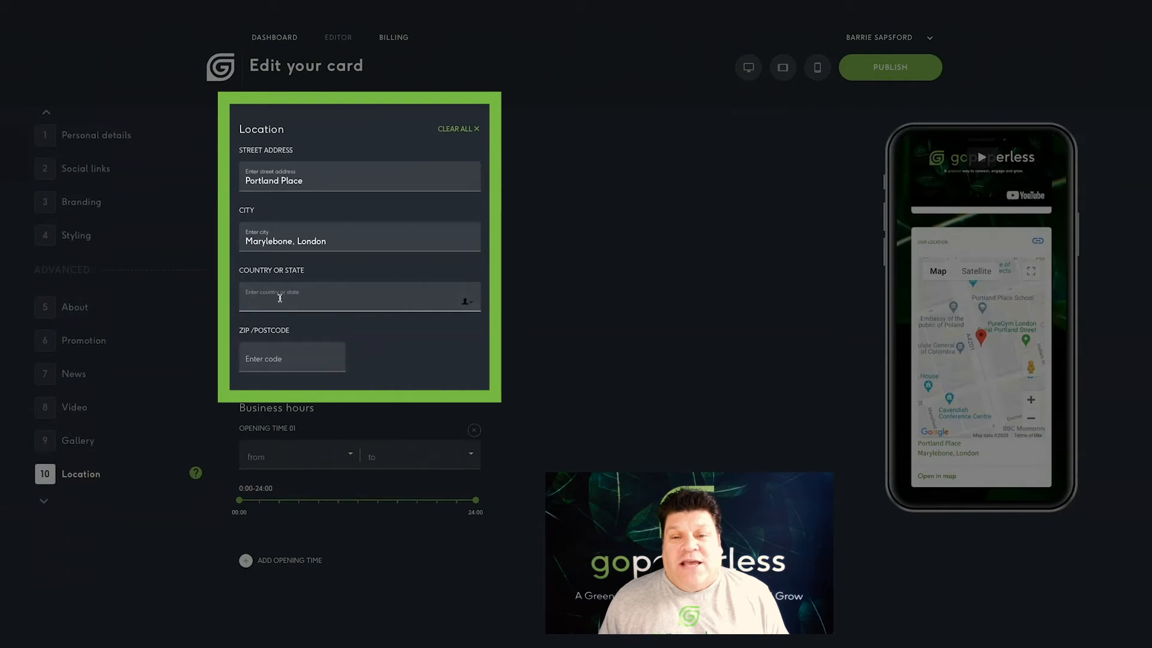
# Step: Enter England as the country and W1A 1AA as the postcode
pyautogui.write('England')
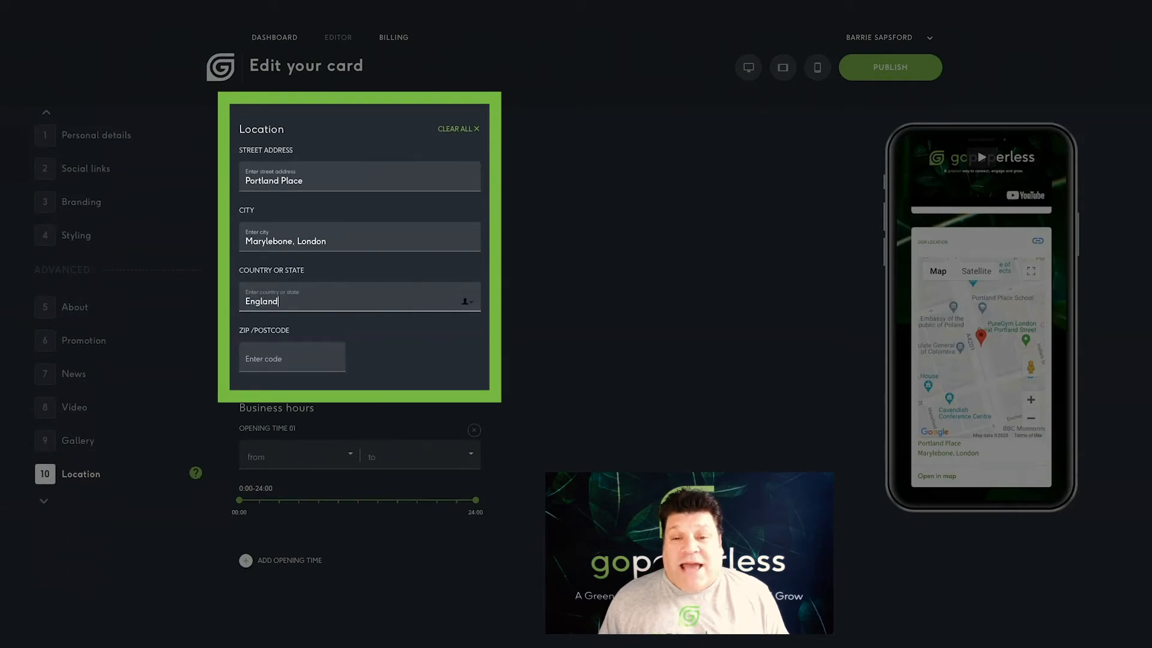
pyautogui.click(292, 357)
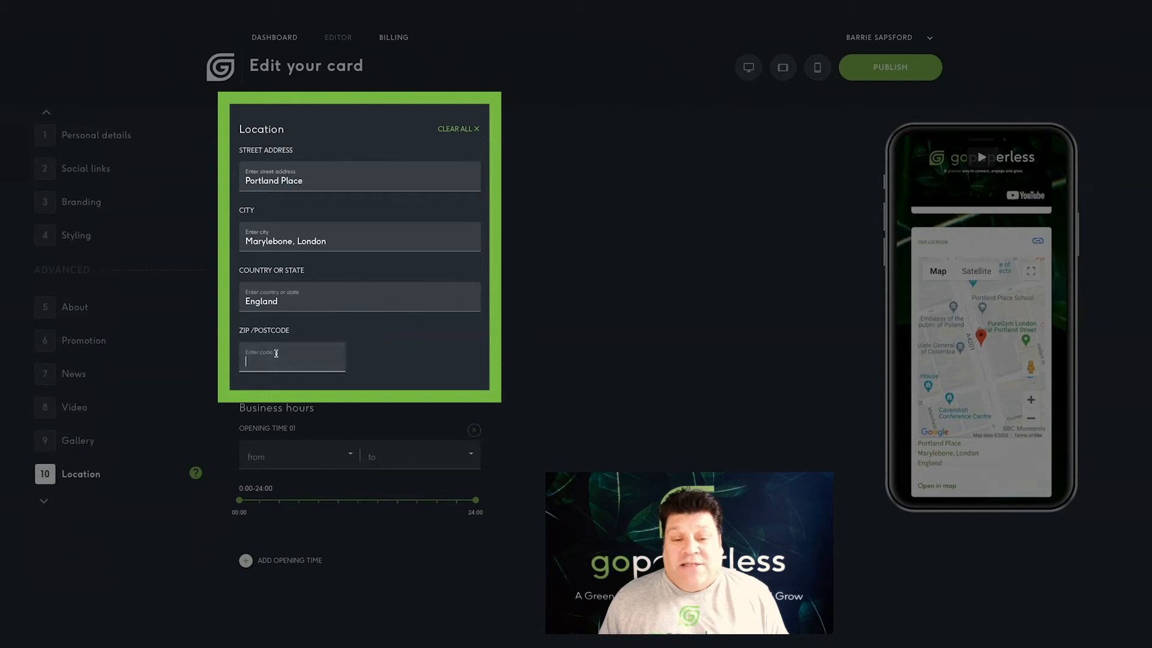
pyautogui.write('W1A 1AA')
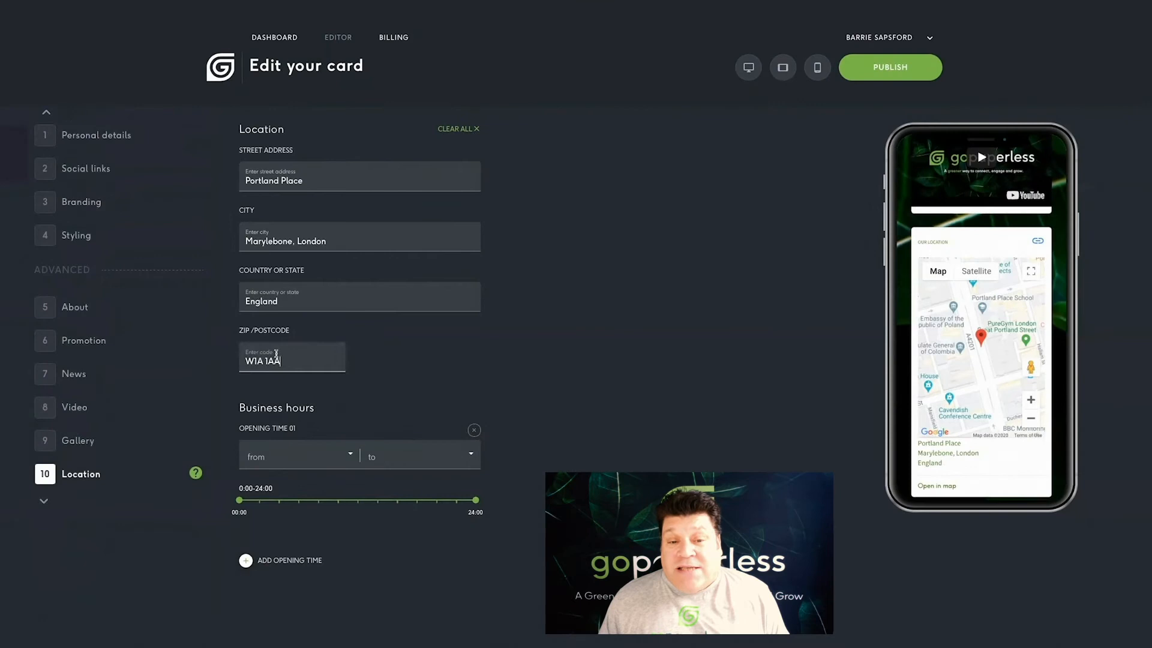
pyautogui.click(297, 456)
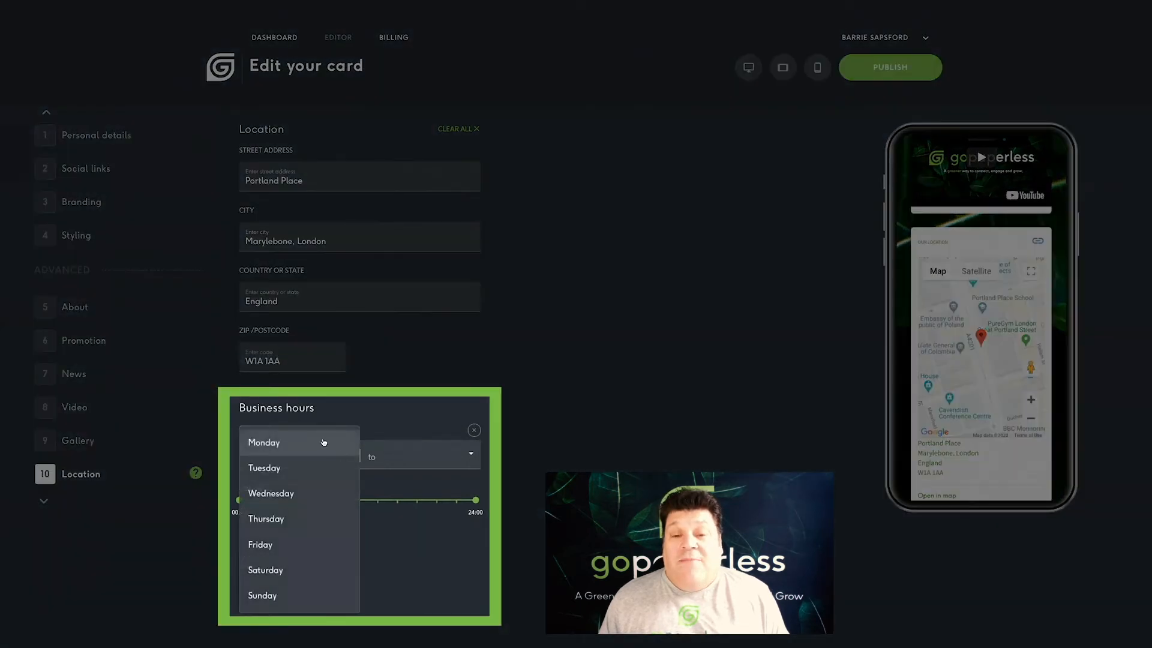
# Step: Choose Monday as the opening day and slide the hours to 8:00–20:00
pyautogui.click(264, 442)
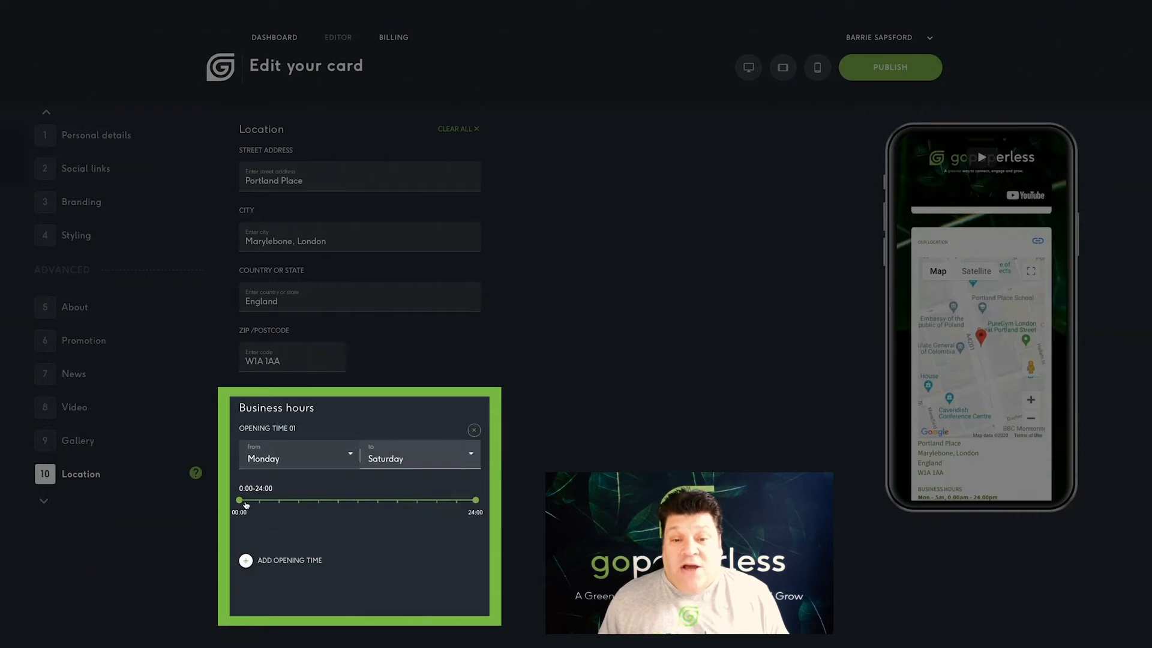
pyautogui.moveTo(239, 500); pyautogui.dragTo(308, 500)
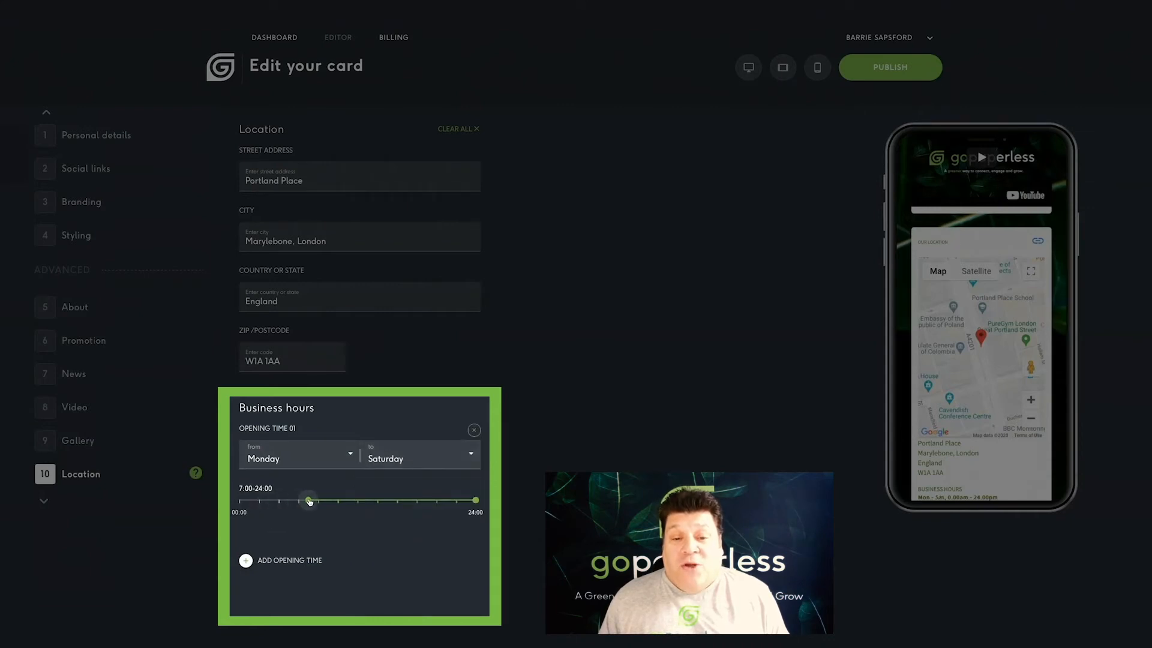
pyautogui.moveTo(307, 499); pyautogui.dragTo(318, 499)
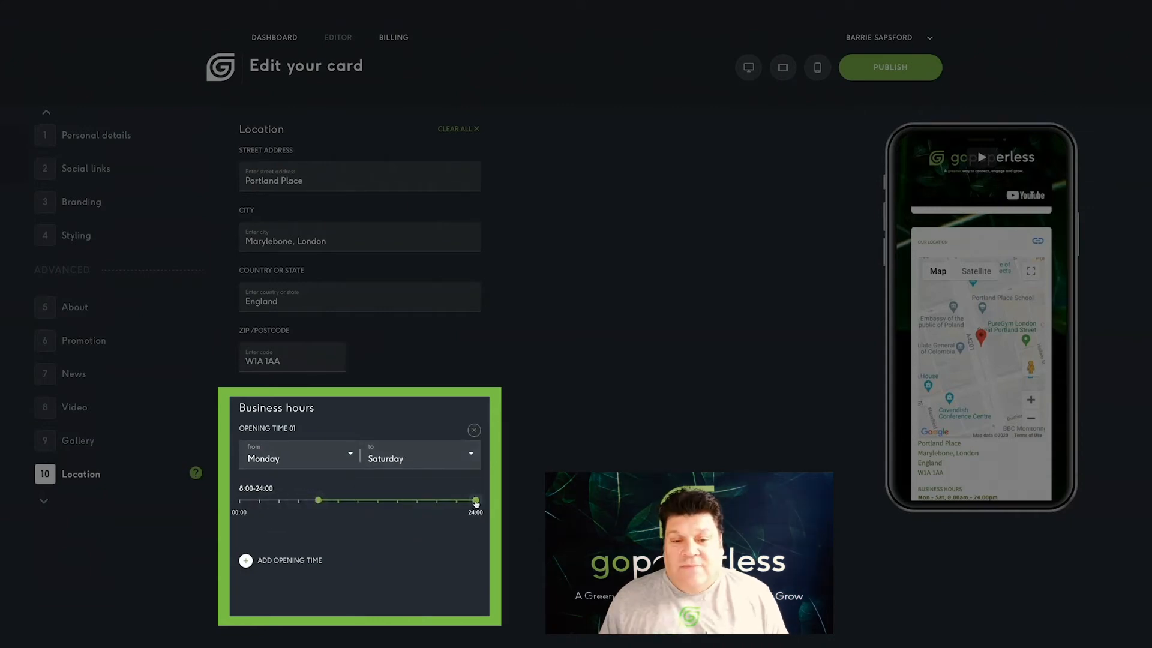
pyautogui.moveTo(475, 500); pyautogui.dragTo(436, 501)
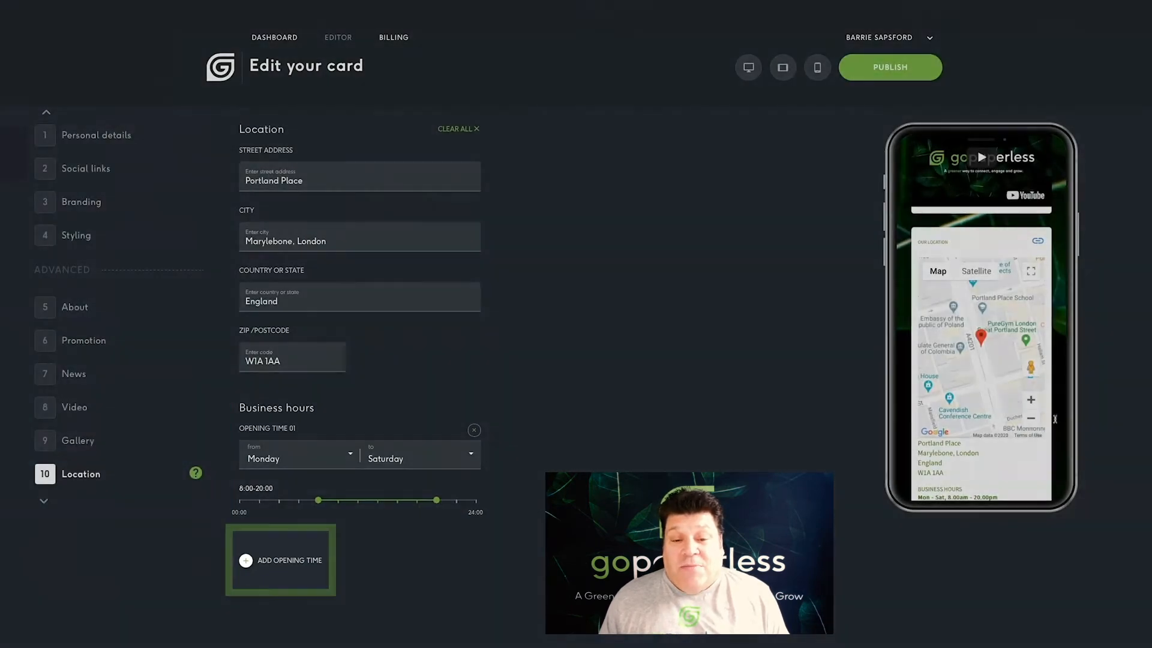
# Step: Add a second opening-time entry for the Sunday 10:00–16:00 hours
pyautogui.click(247, 560)
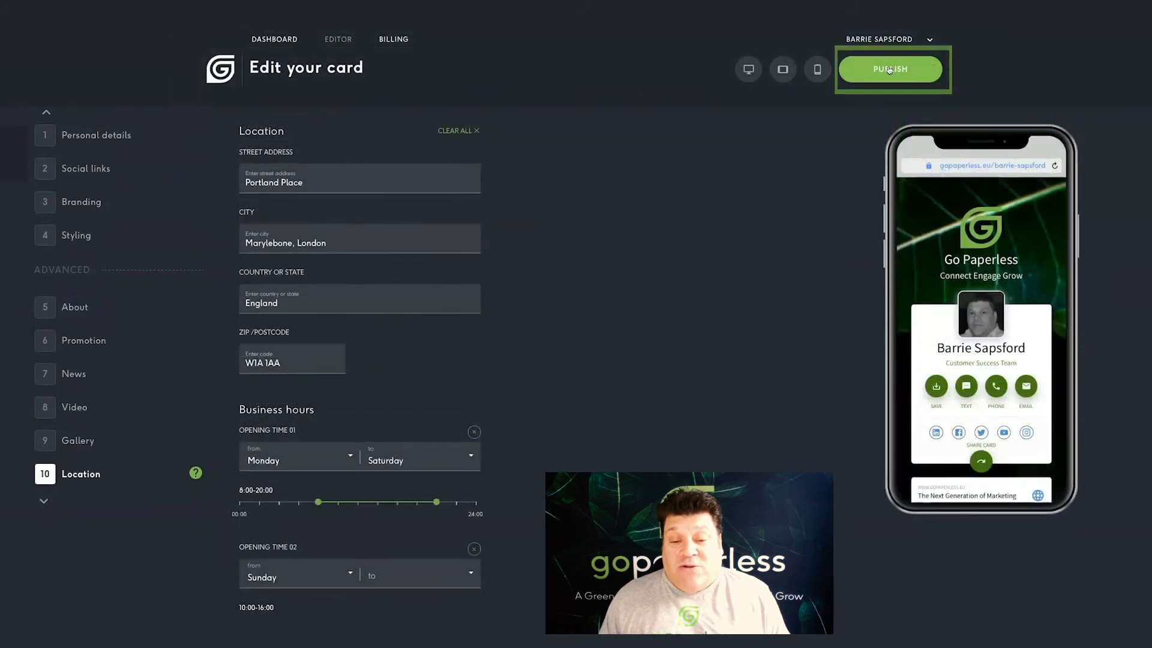
pyautogui.click(890, 68)
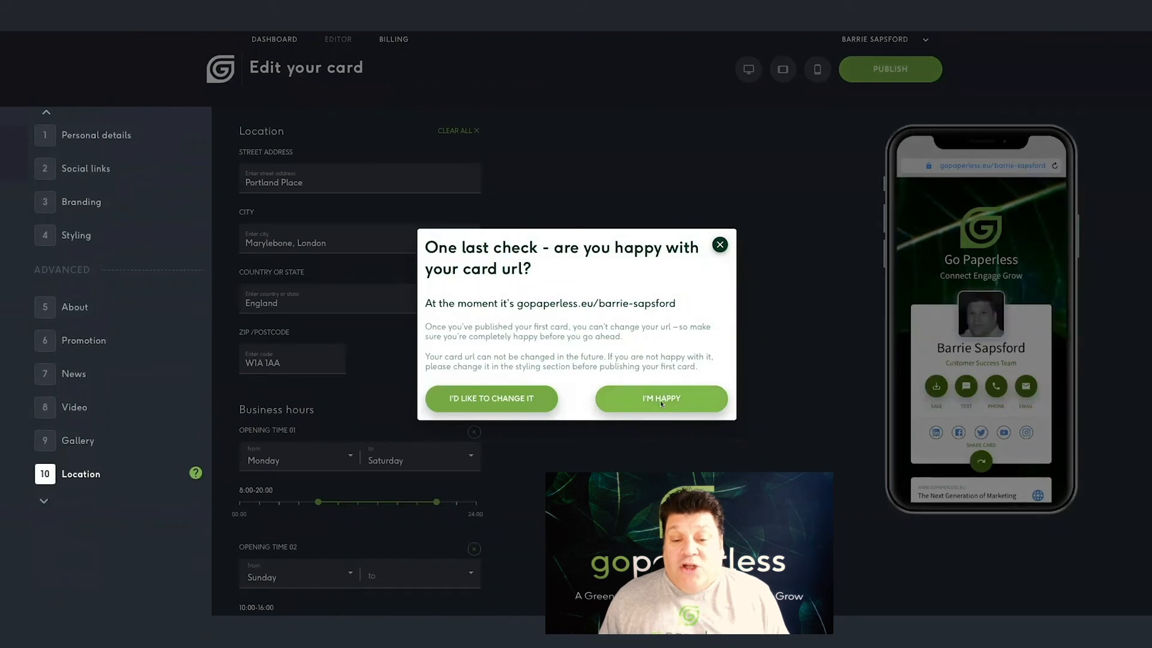
pyautogui.click(662, 399)
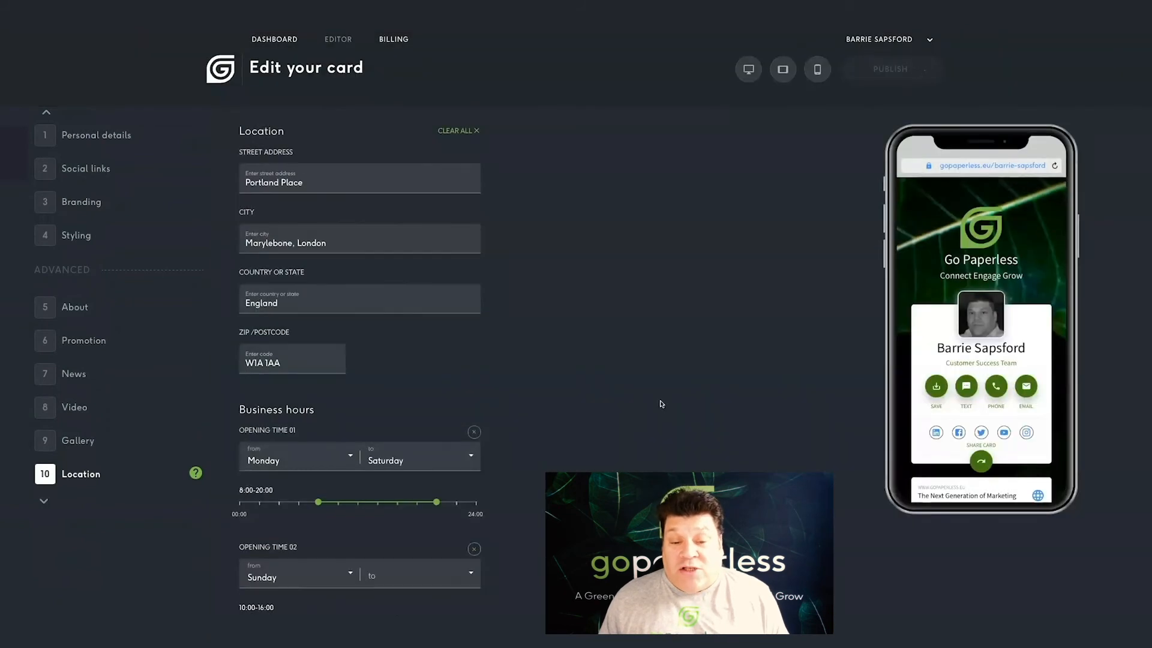